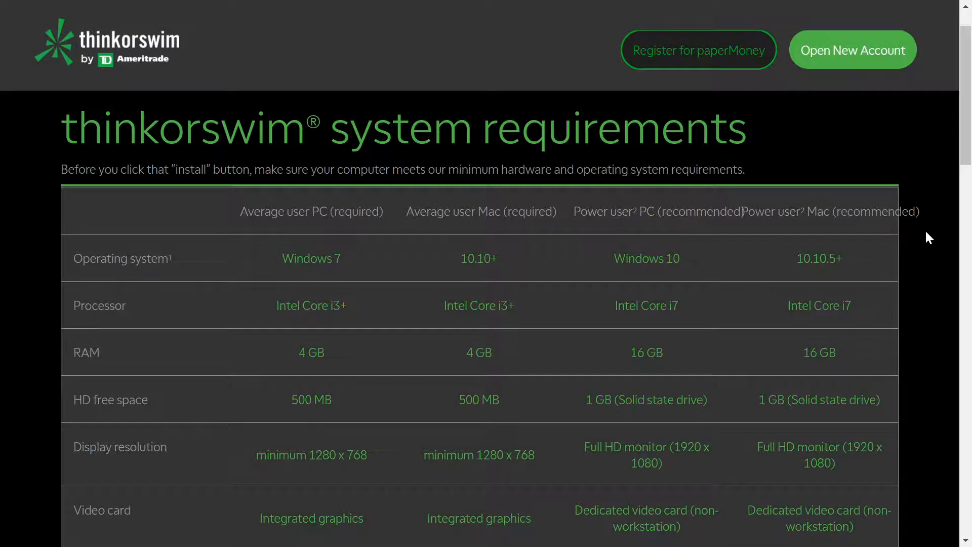
# - Bring up Microsoft's 'Optimize Windows for better performance' article at 'Delete programs you never use'
pyautogui.scroll(-3)
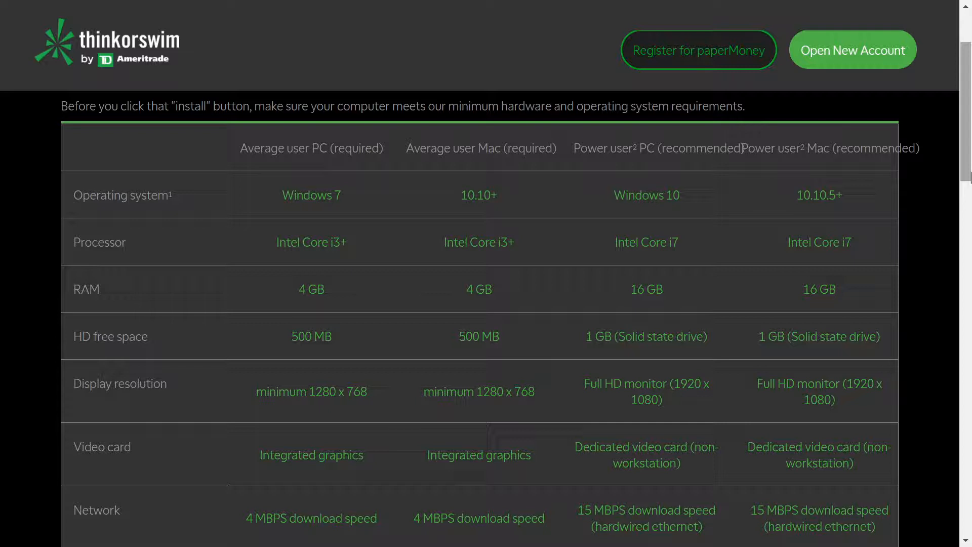
pyautogui.scroll(-3)
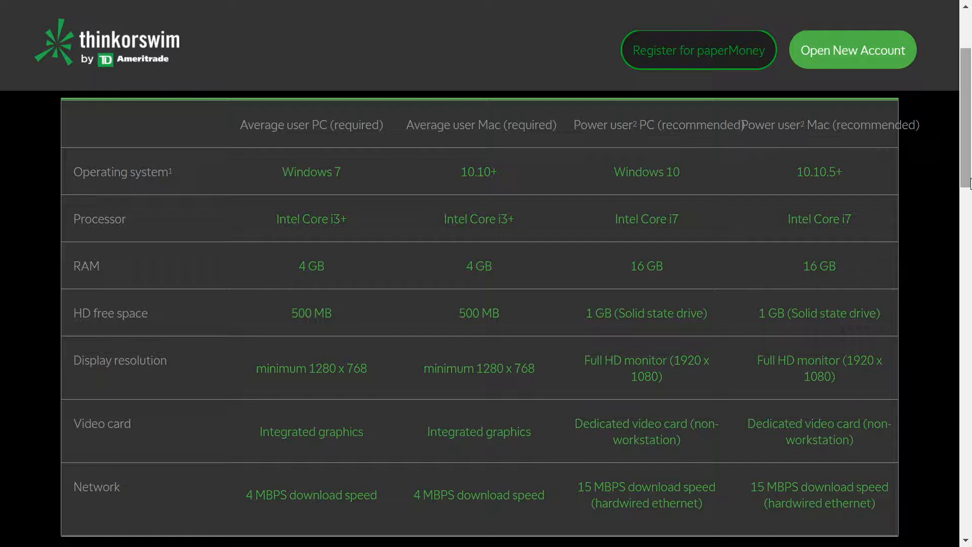
pyautogui.click(685, 138)
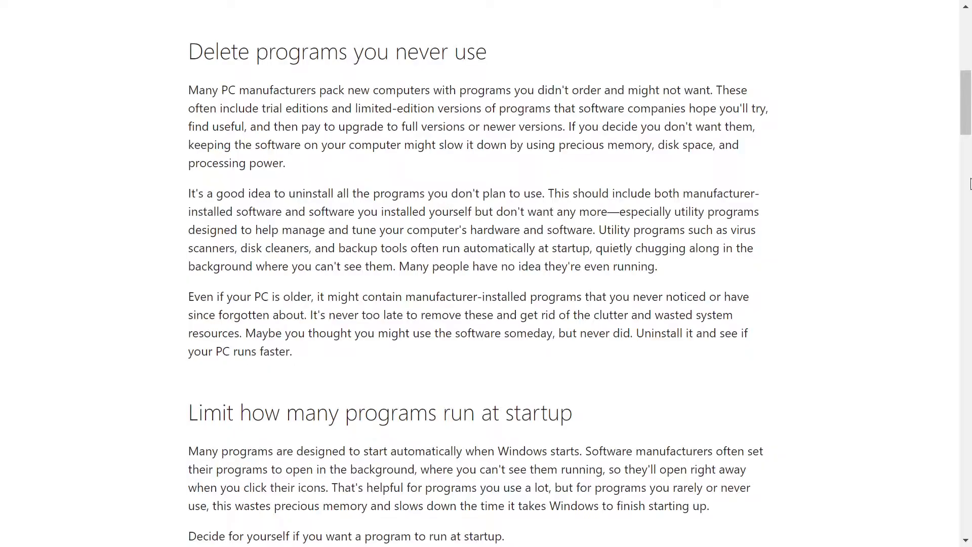
pyautogui.moveTo(918, 196)
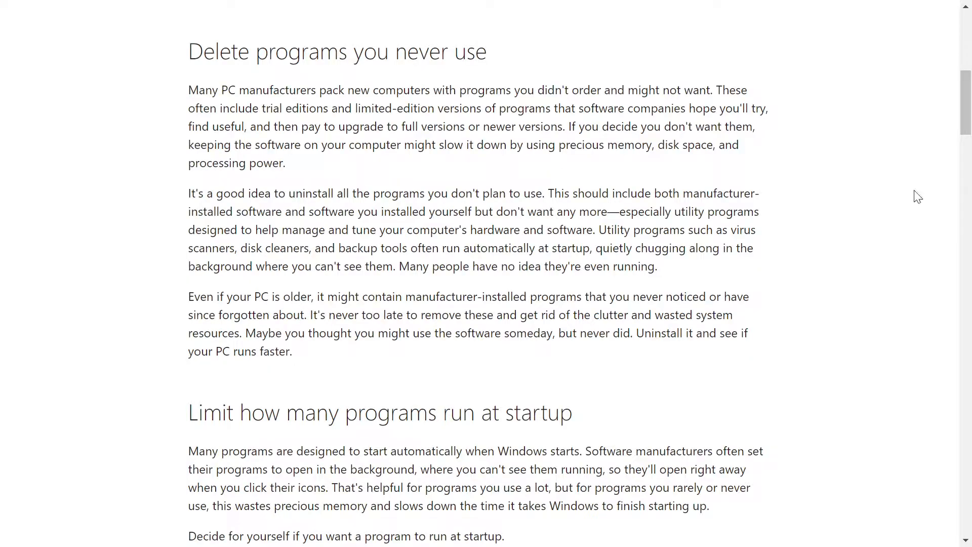
pyautogui.scroll(3)
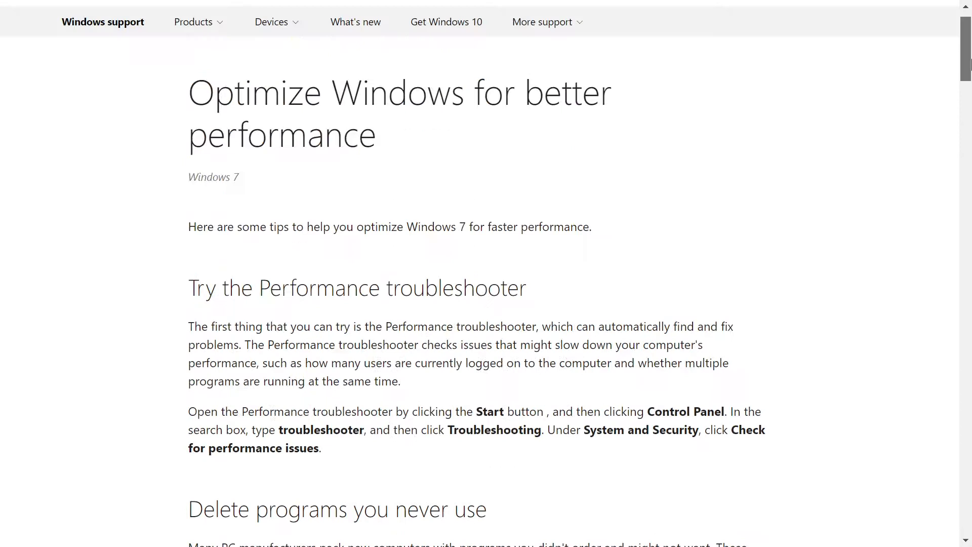
pyautogui.scroll(-3)
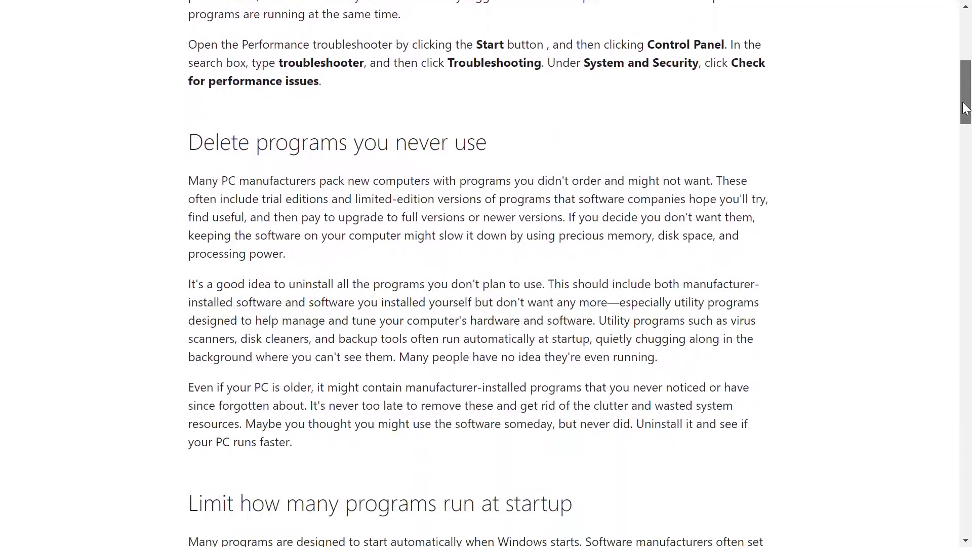
pyautogui.scroll(-3)
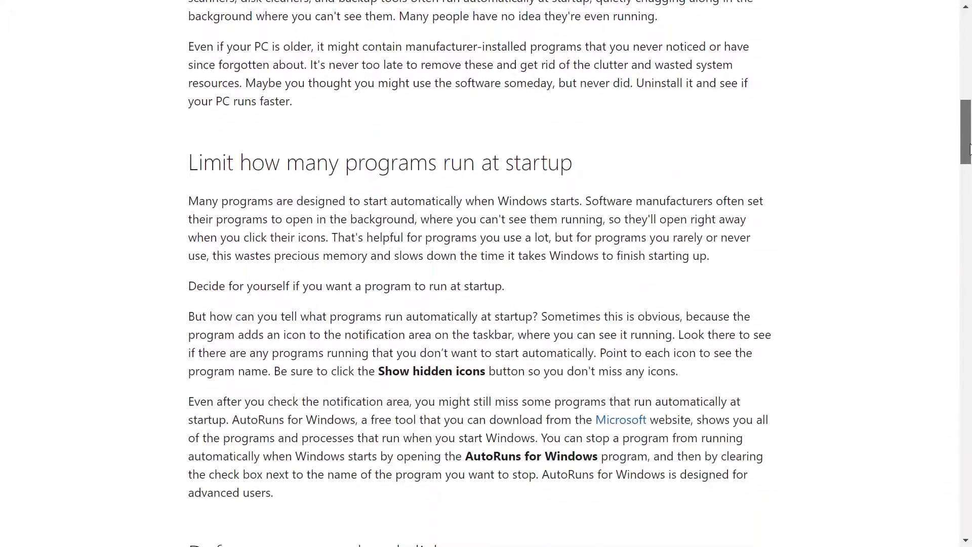
pyautogui.scroll(-3)
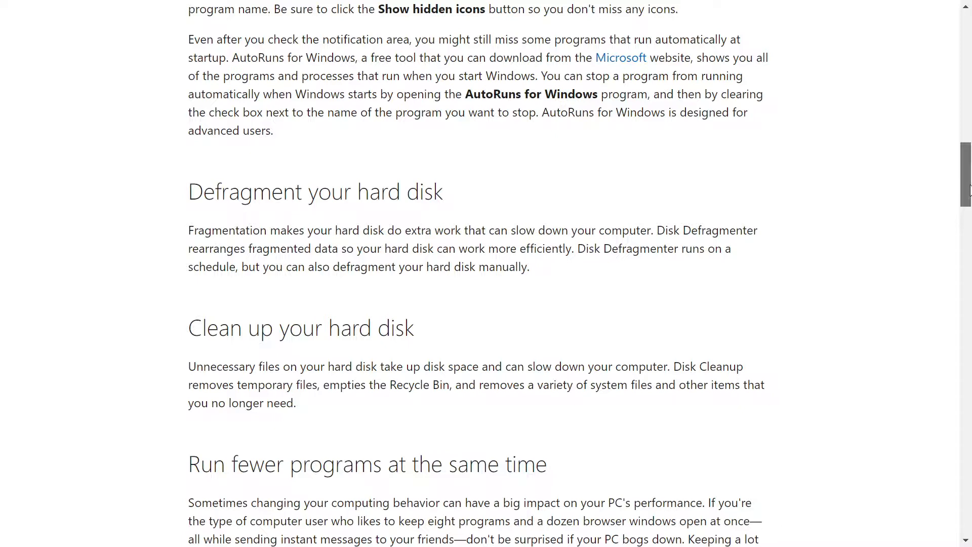
pyautogui.scroll(-3)
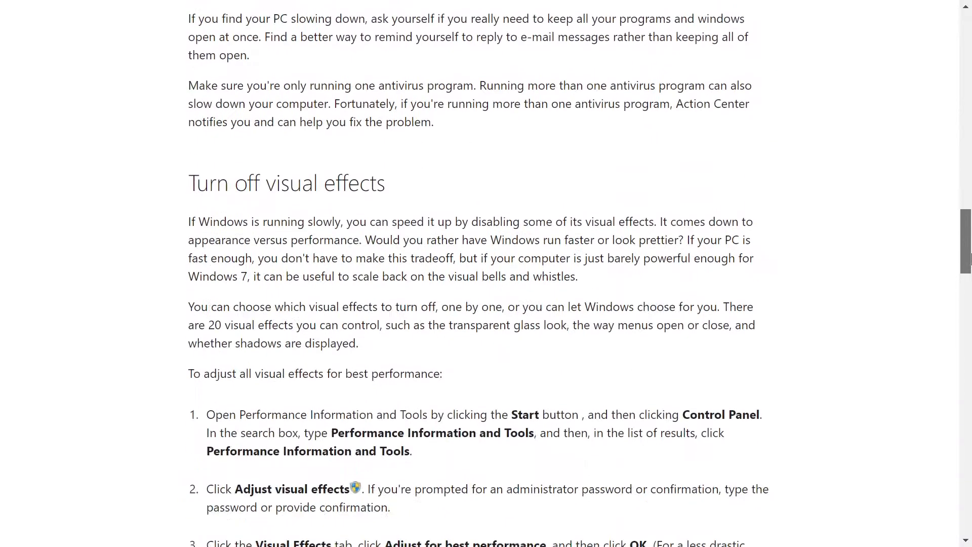
pyautogui.scroll(-3)
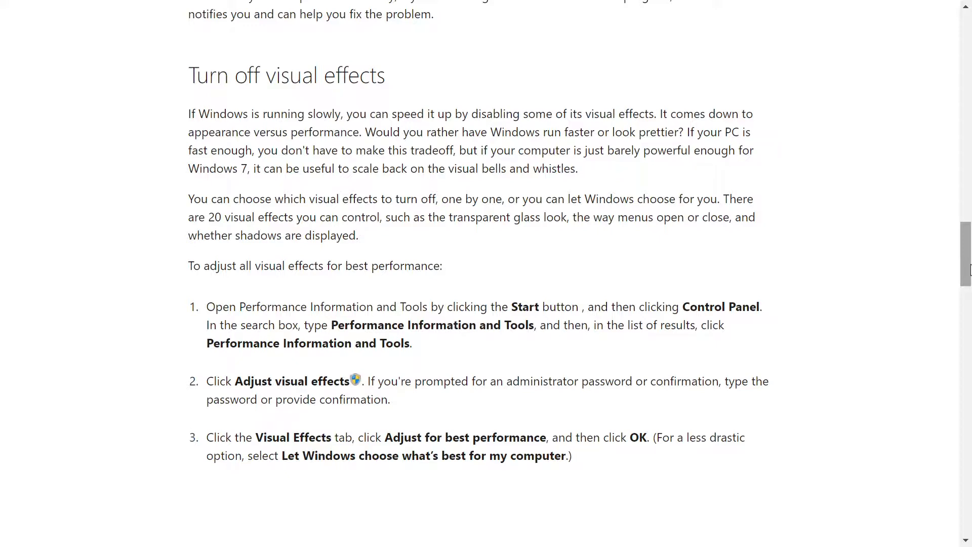
pyautogui.scroll(-3)
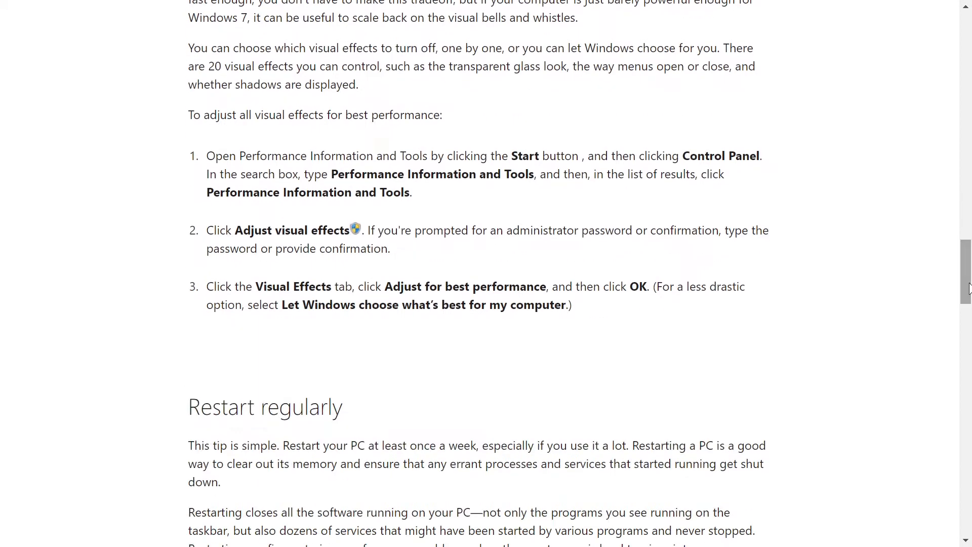
pyautogui.scroll(-3)
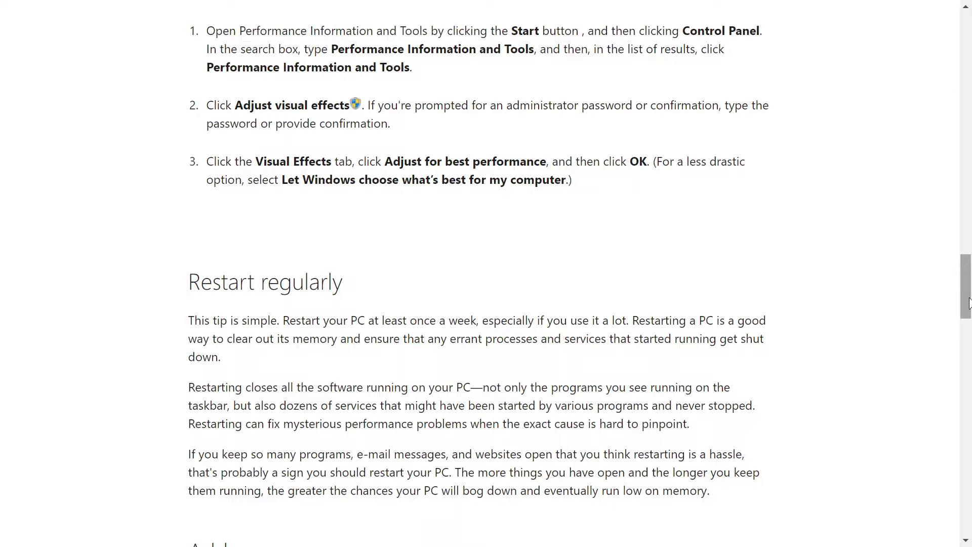
pyautogui.scroll(-3)
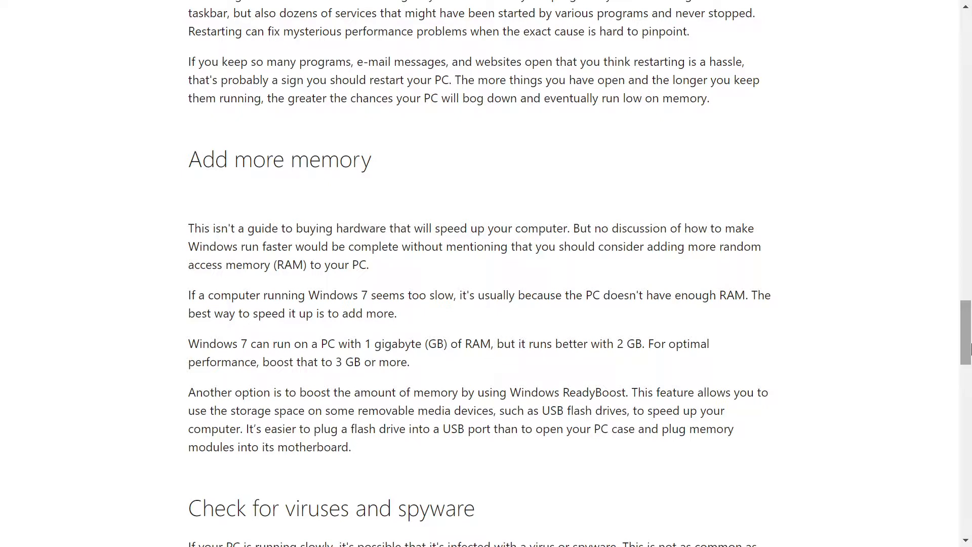
pyautogui.scroll(-3)
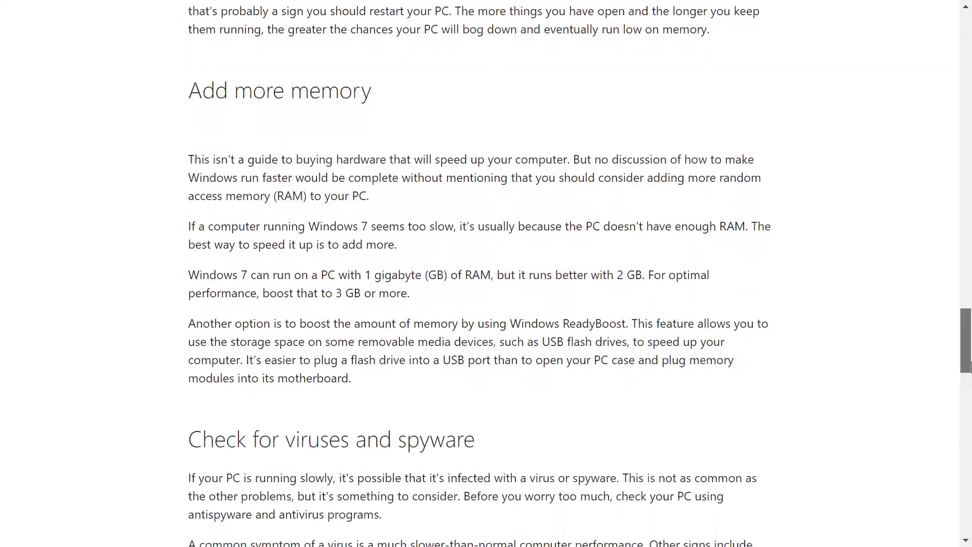
# - Move past the virtual-memory section to the CNET Windows 10 article's tip 1, Go opaque
pyautogui.scroll(-3)
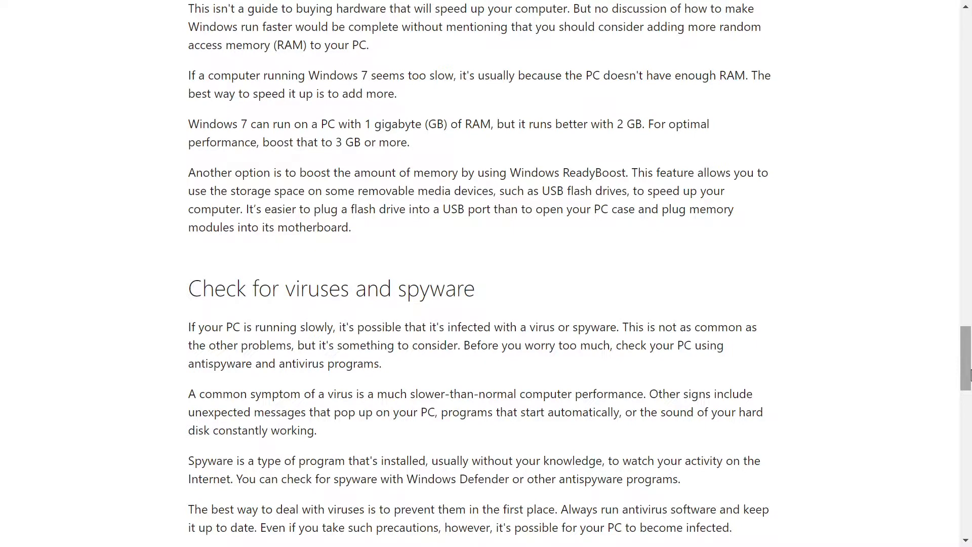
pyautogui.scroll(-3)
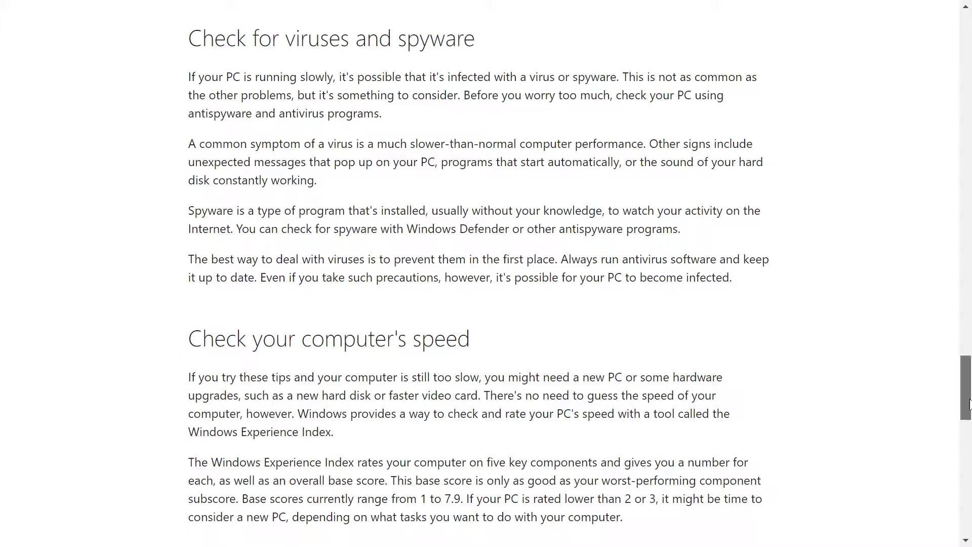
pyautogui.scroll(-3)
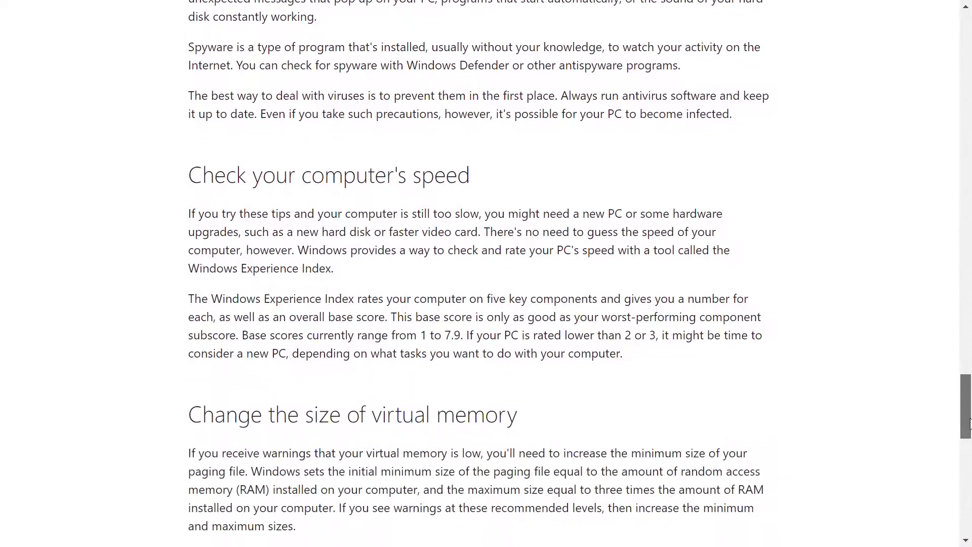
pyautogui.scroll(-3)
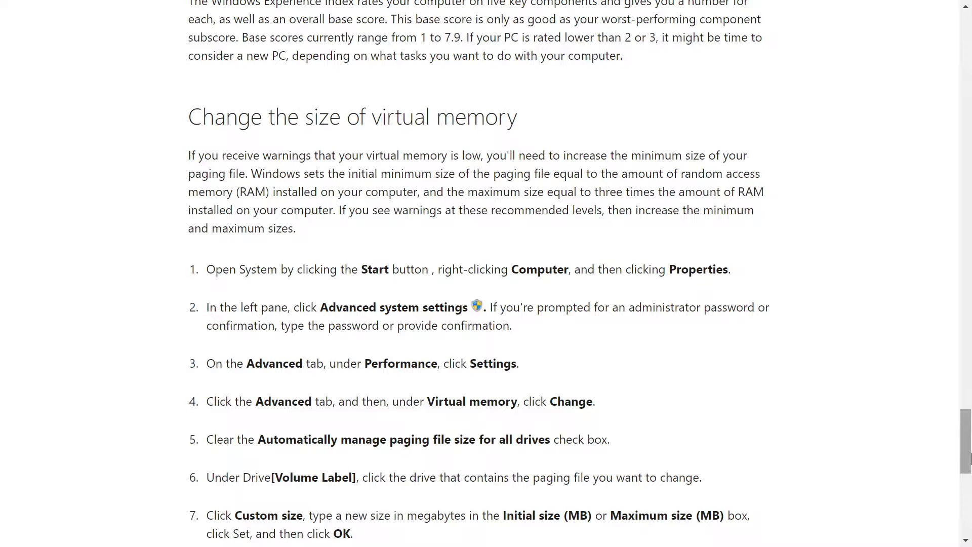
pyautogui.scroll(-3)
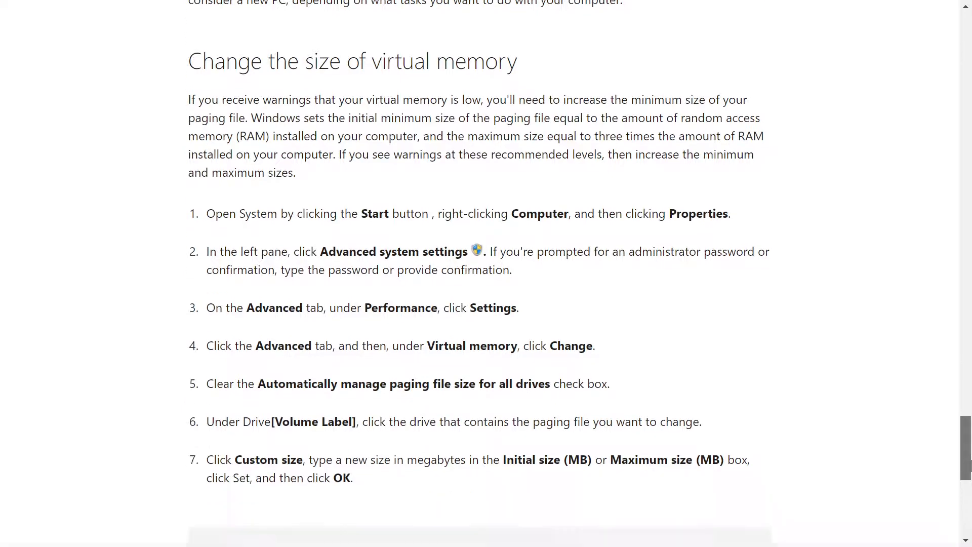
pyautogui.scroll(-3)
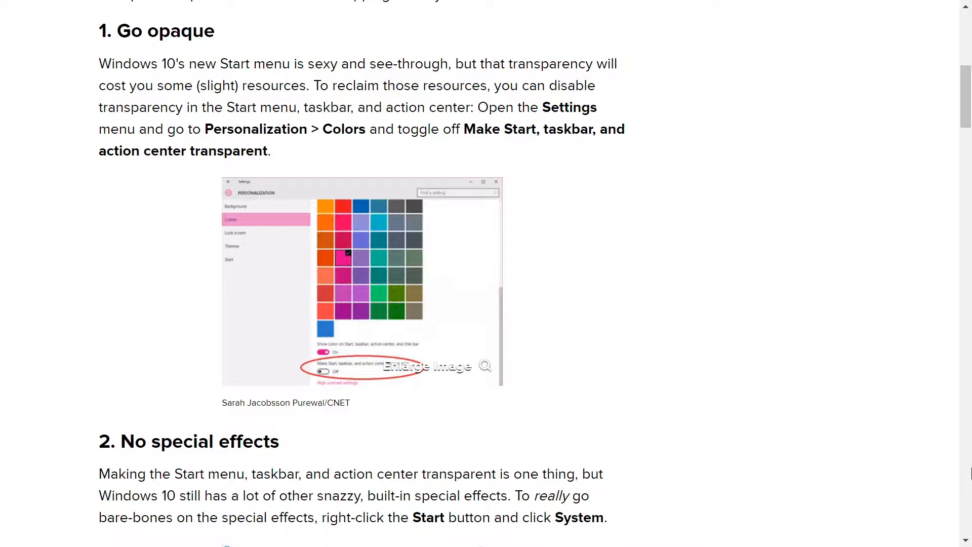
# - Read through CNET tip 2, No special effects, and its Performance Options screenshot
pyautogui.scroll(-3)
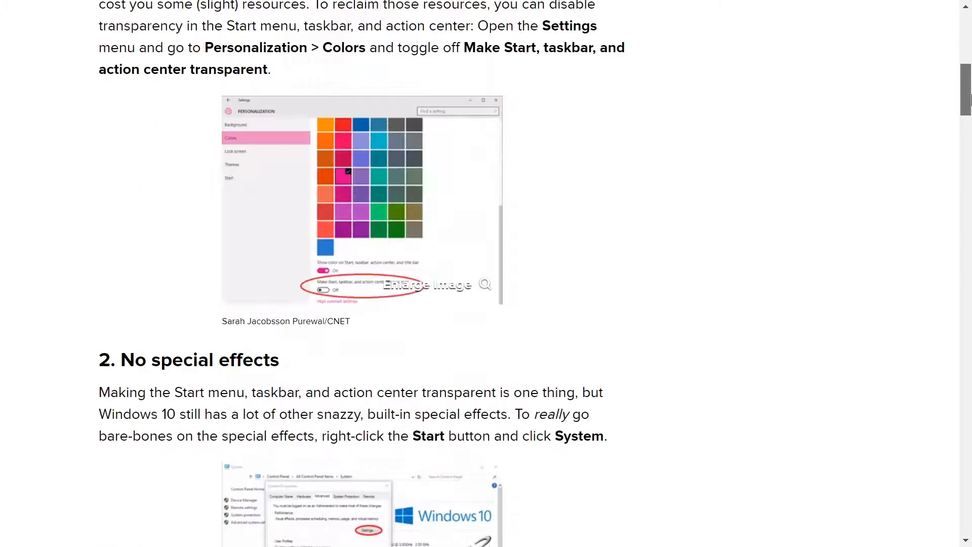
pyautogui.scroll(-3)
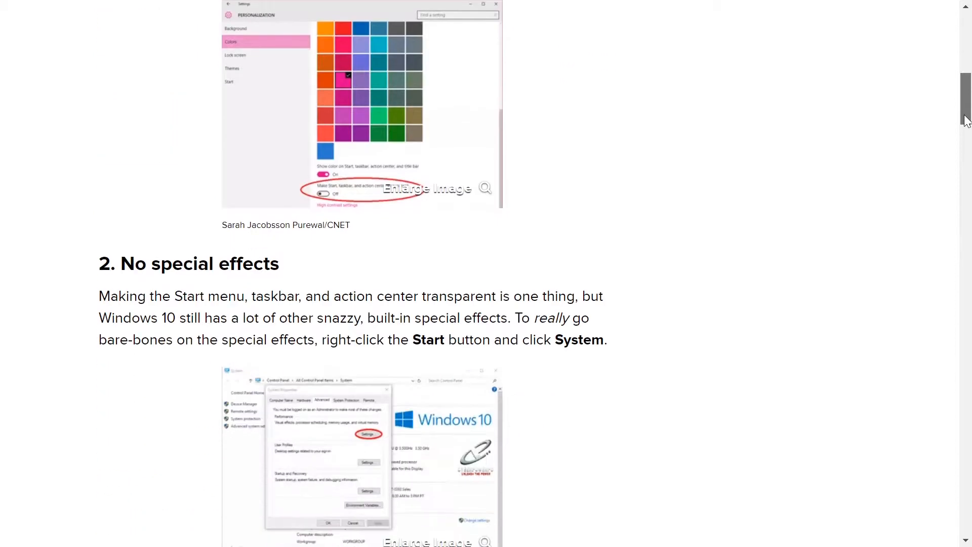
pyautogui.scroll(-3)
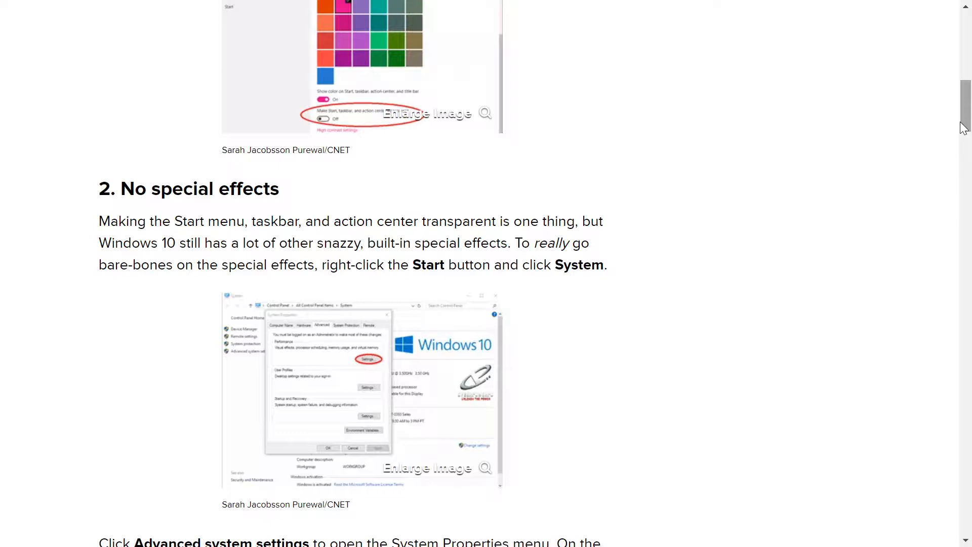
pyautogui.scroll(-3)
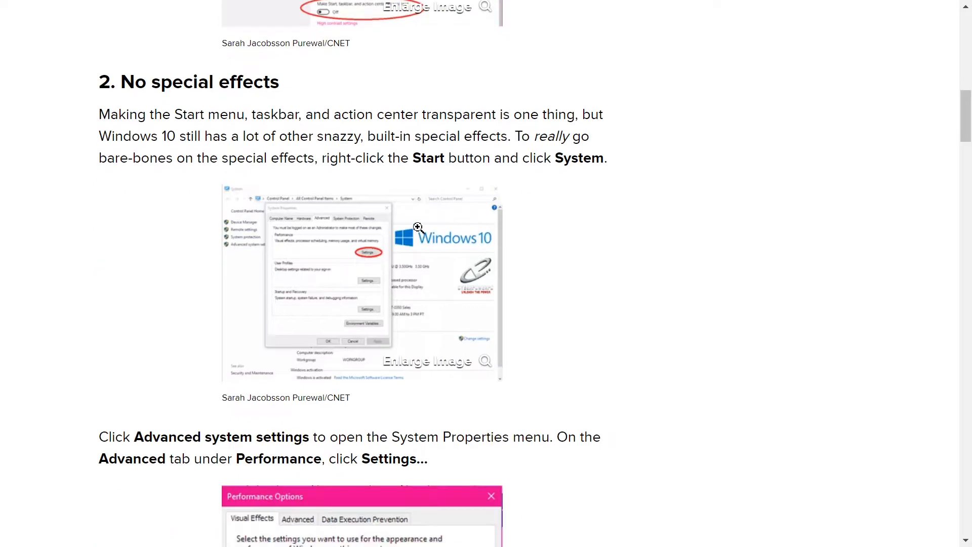
pyautogui.scroll(-3)
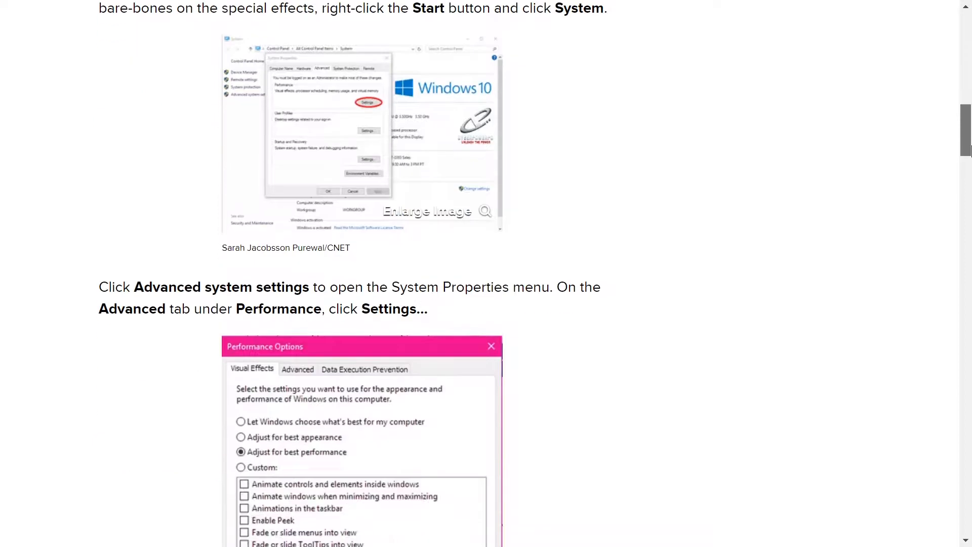
pyautogui.scroll(-3)
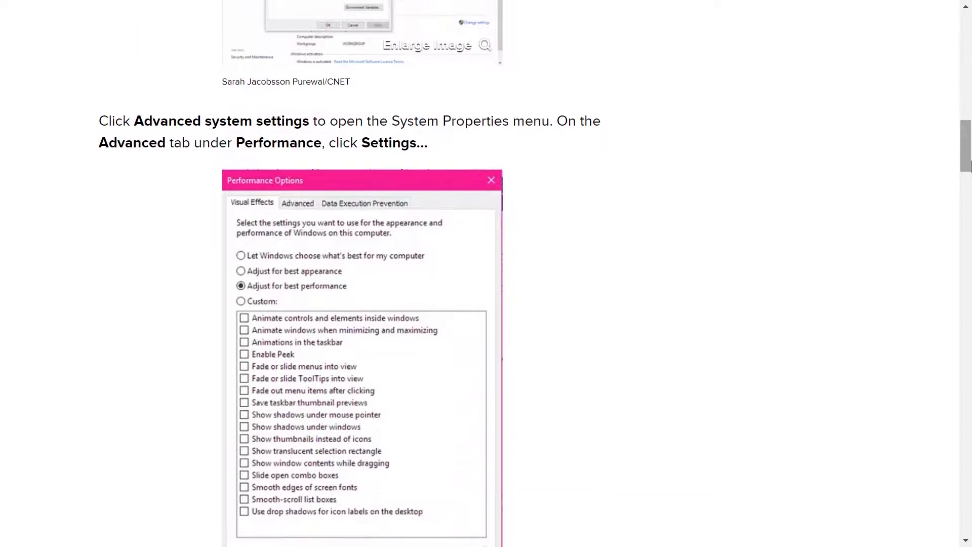
pyautogui.scroll(-3)
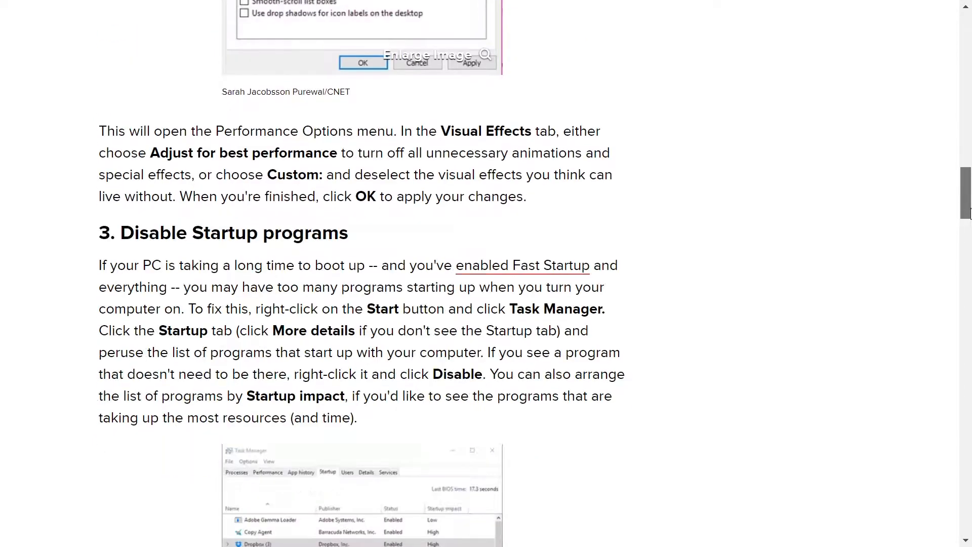
# - Scroll past tip 3 and its Task Manager screenshot to tip 4, Find (and fix) the problem
pyautogui.scroll(-3)
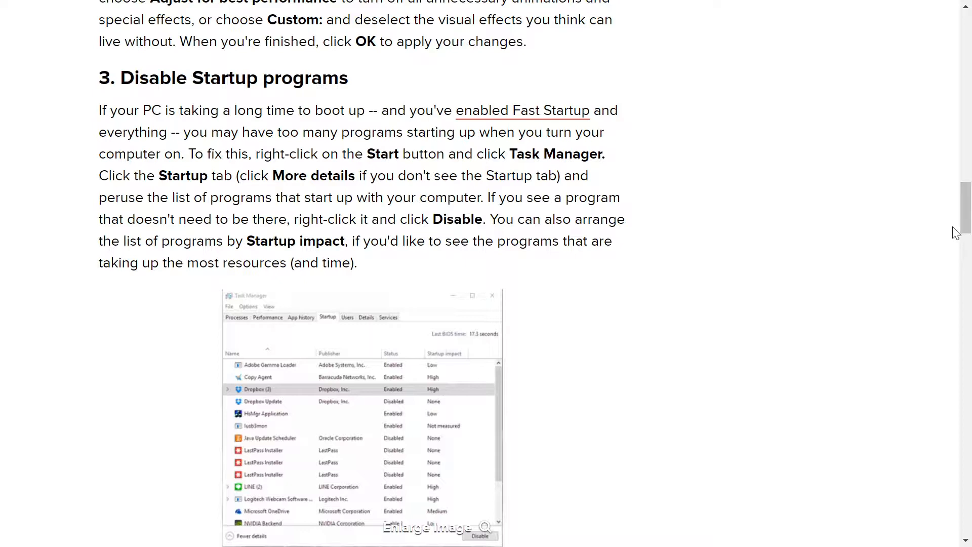
pyautogui.scroll(-3)
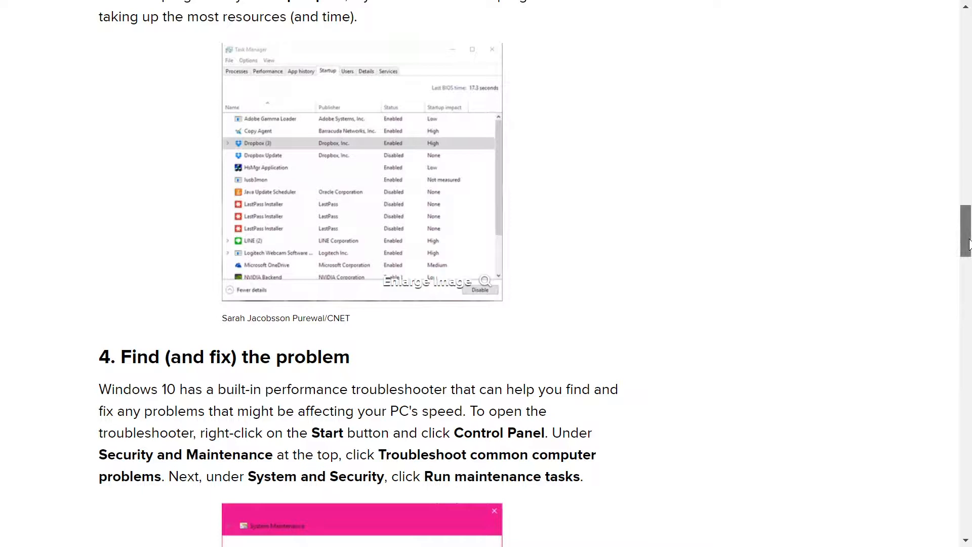
pyautogui.scroll(-3)
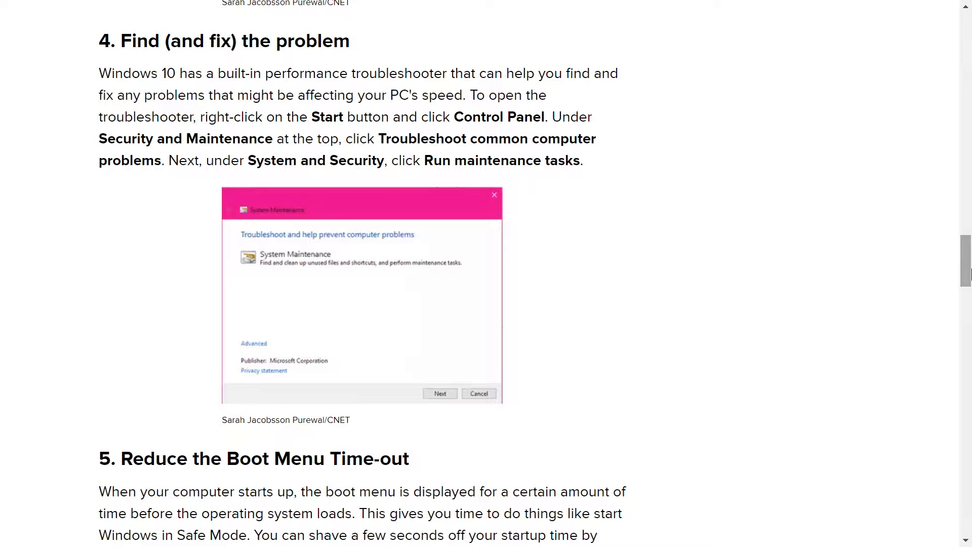
pyautogui.moveTo(928, 278)
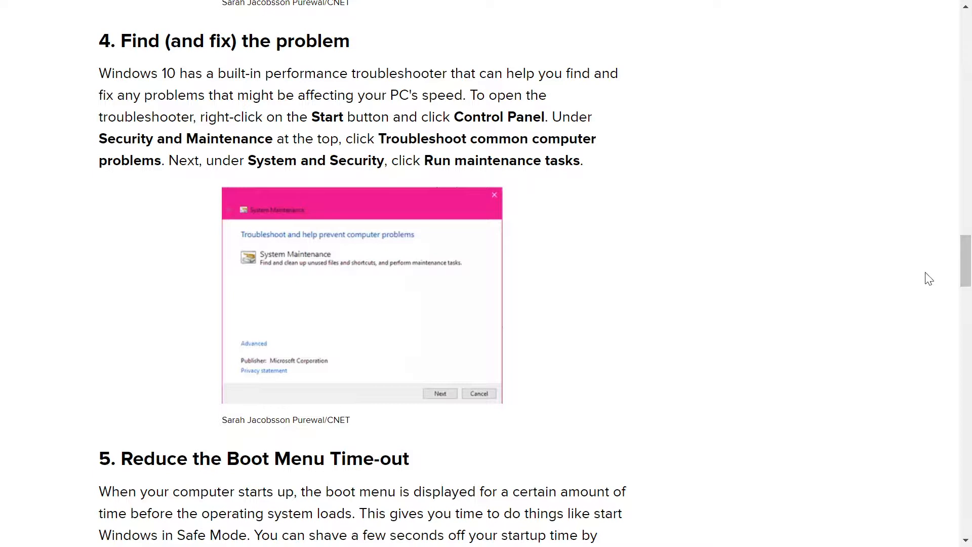
# - Read past the boot-timeout, no-tipping and Disk Cleanup tips to tip 8, Eradicate bloatware
pyautogui.scroll(-3)
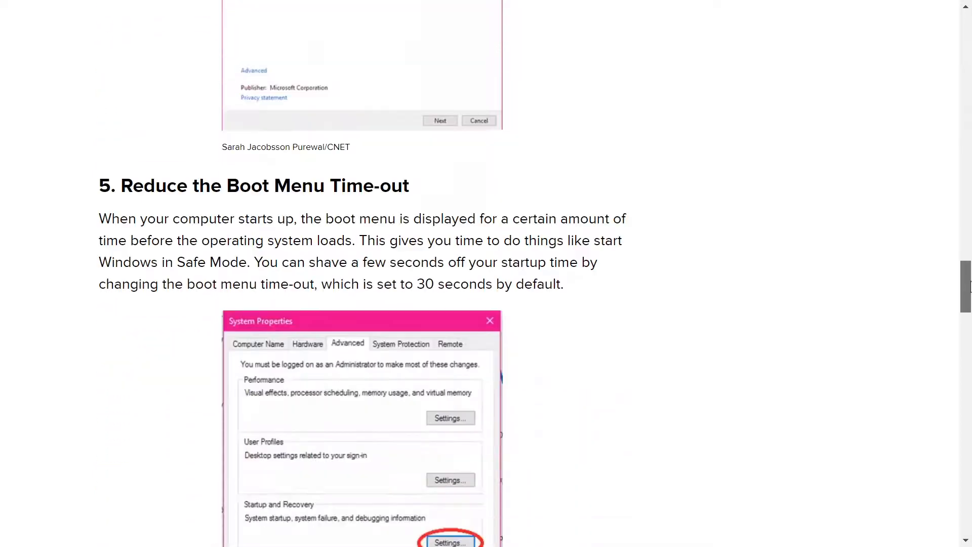
pyautogui.scroll(-3)
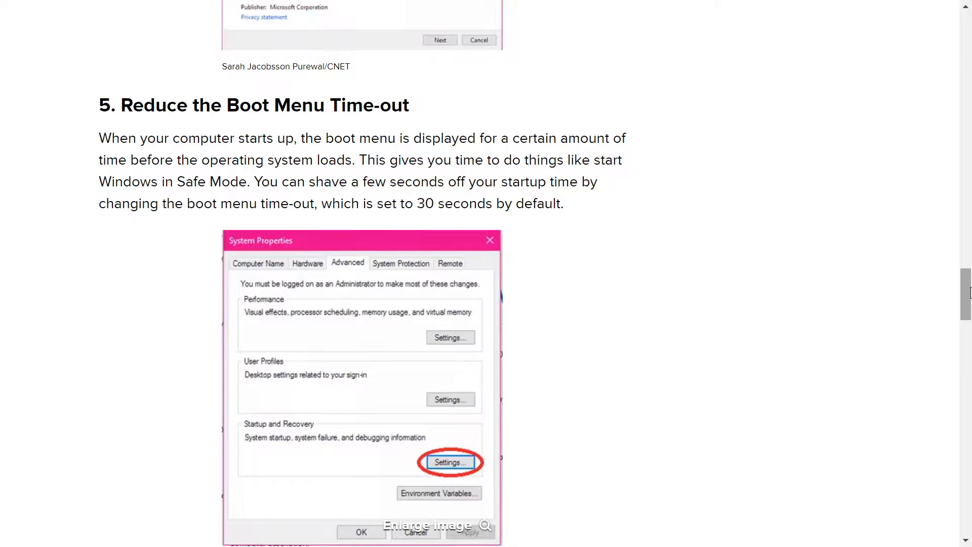
pyautogui.scroll(-3)
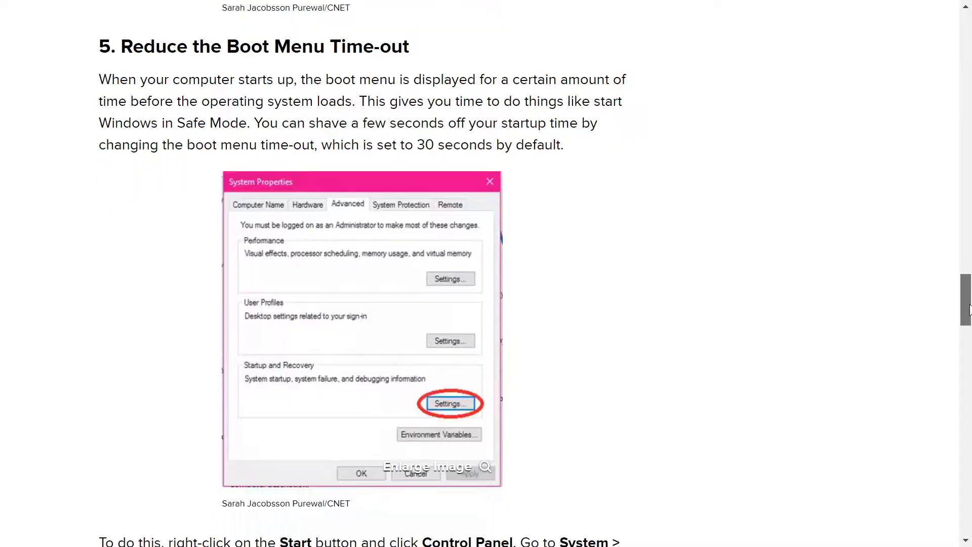
pyautogui.scroll(-3)
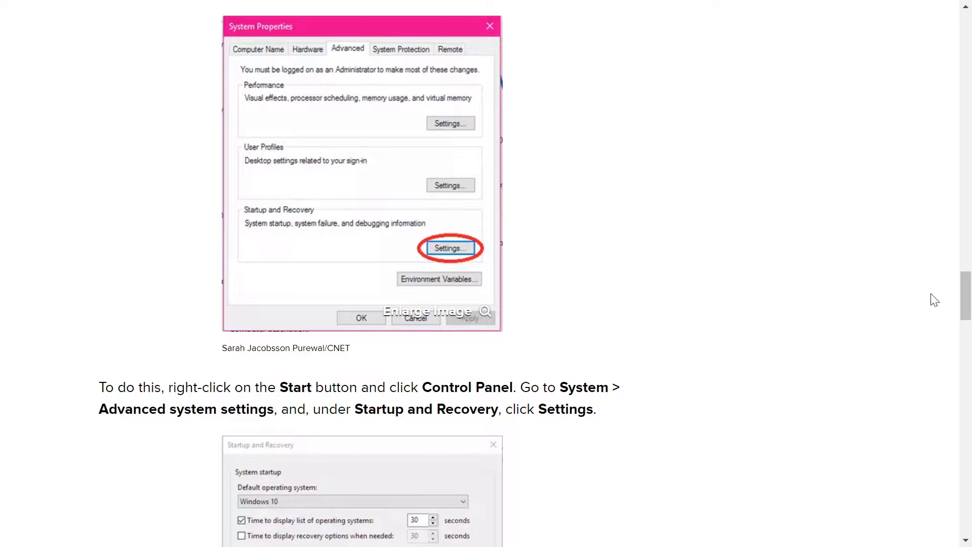
pyautogui.scroll(-3)
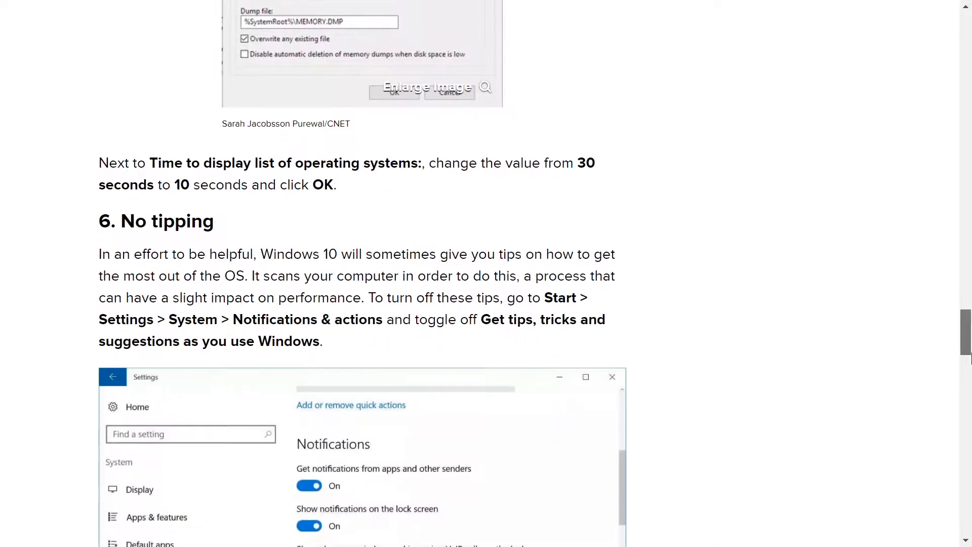
pyautogui.scroll(-3)
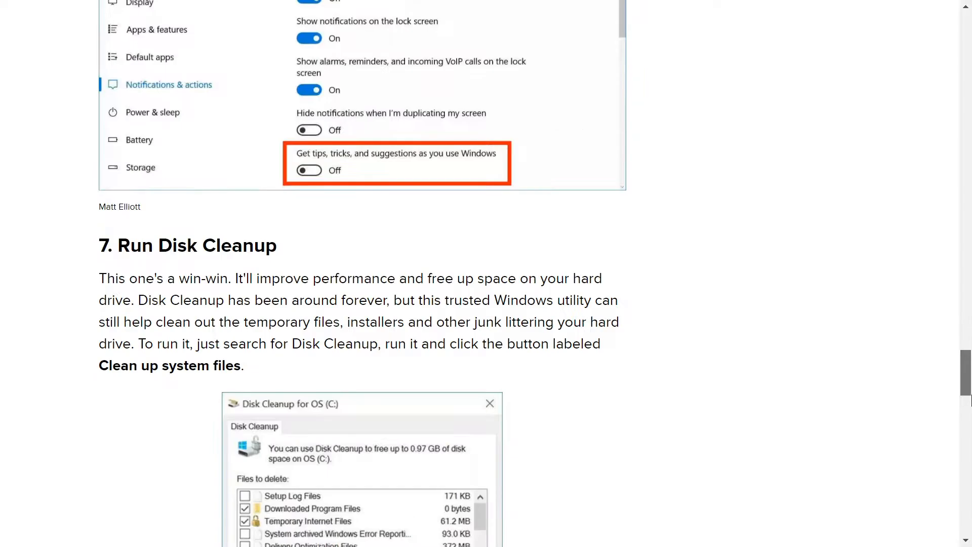
pyautogui.scroll(-3)
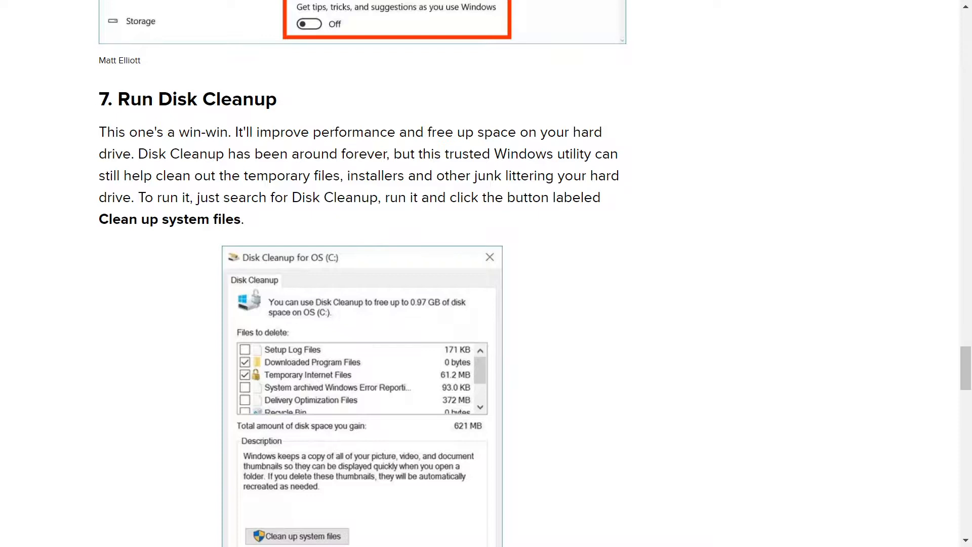
pyautogui.scroll(-3)
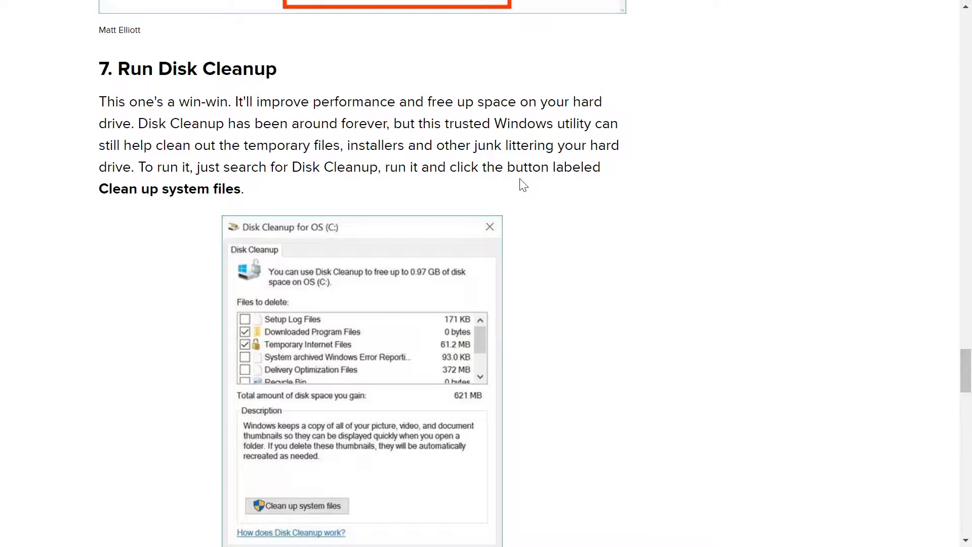
pyautogui.scroll(-3)
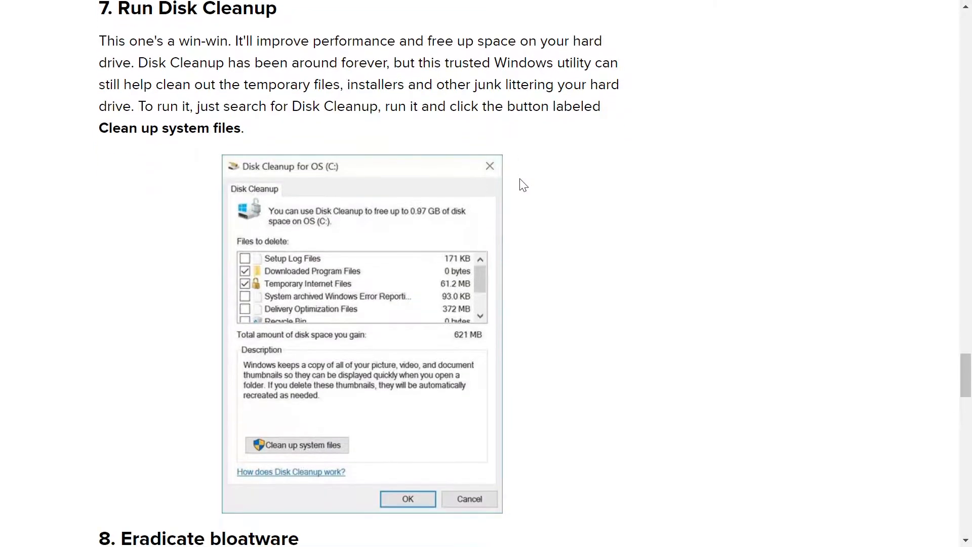
pyautogui.scroll(-3)
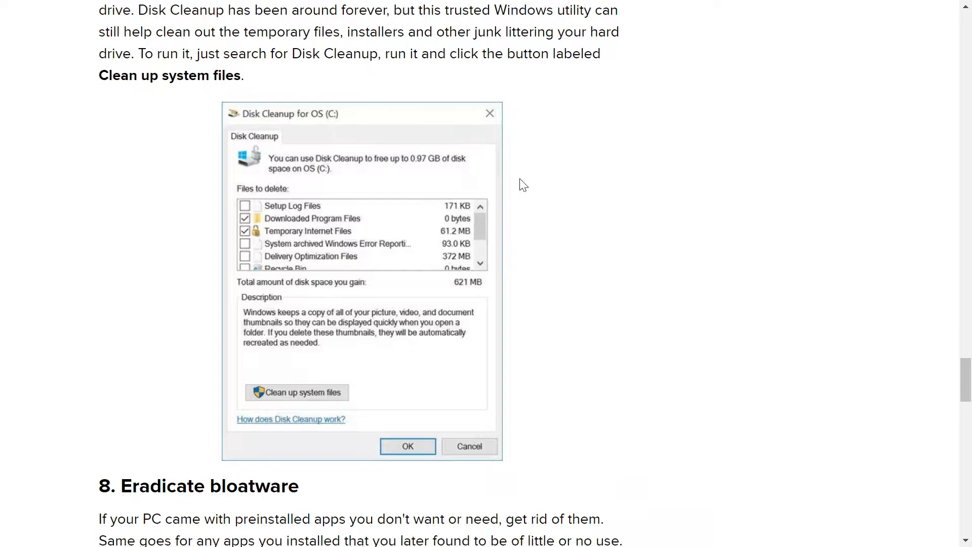
pyautogui.scroll(-3)
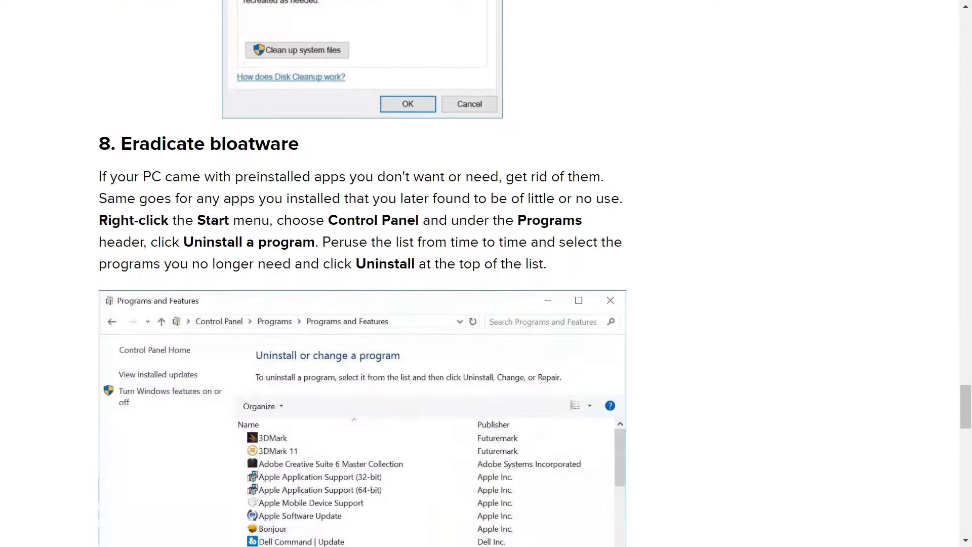
# - Scroll past tip 8's Programs and Features screenshot to the 9. Power plan heading
pyautogui.scroll(-3)
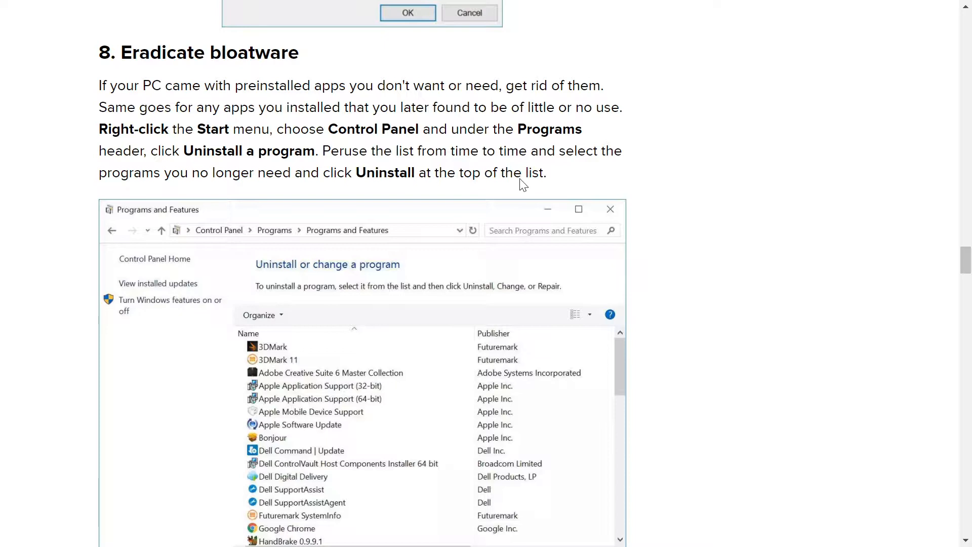
pyautogui.scroll(-3)
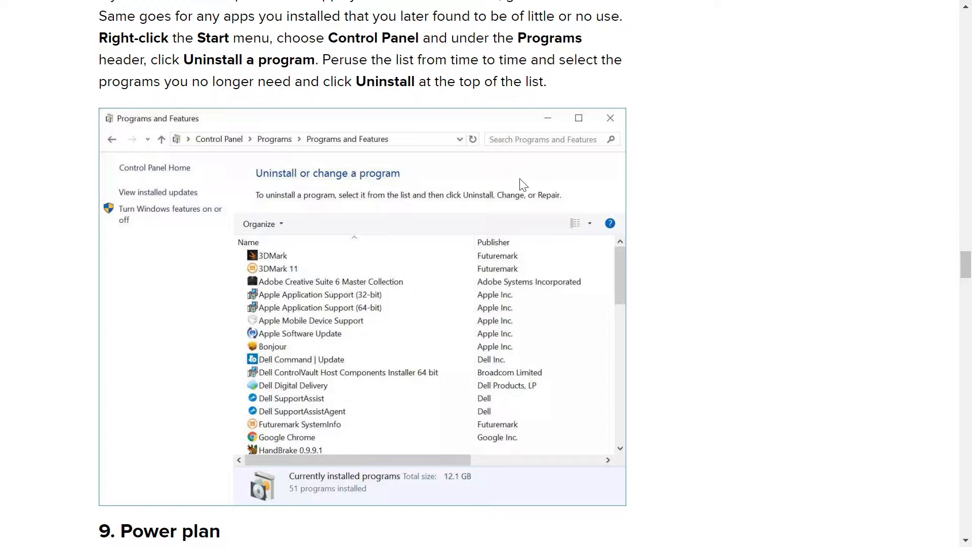
pyautogui.moveTo(779, 296)
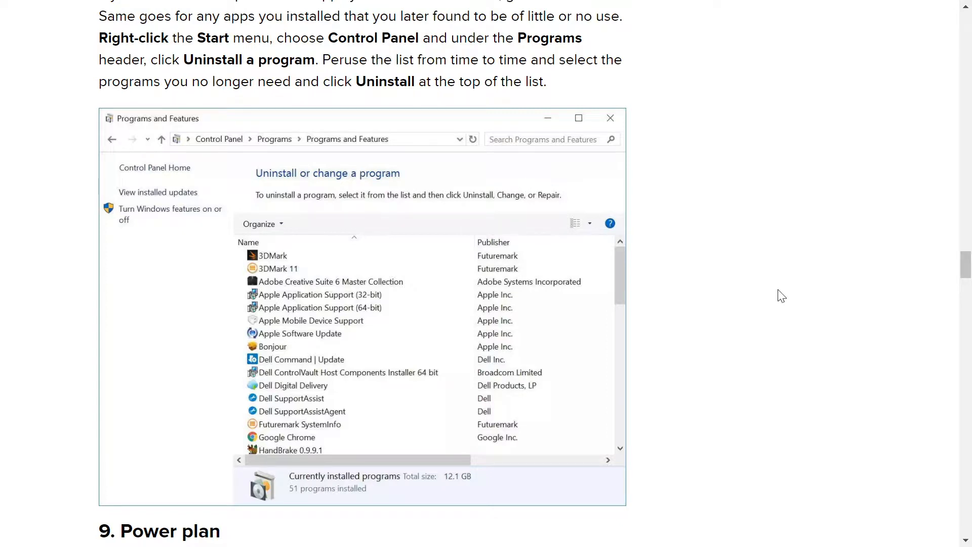
pyautogui.scroll(-3)
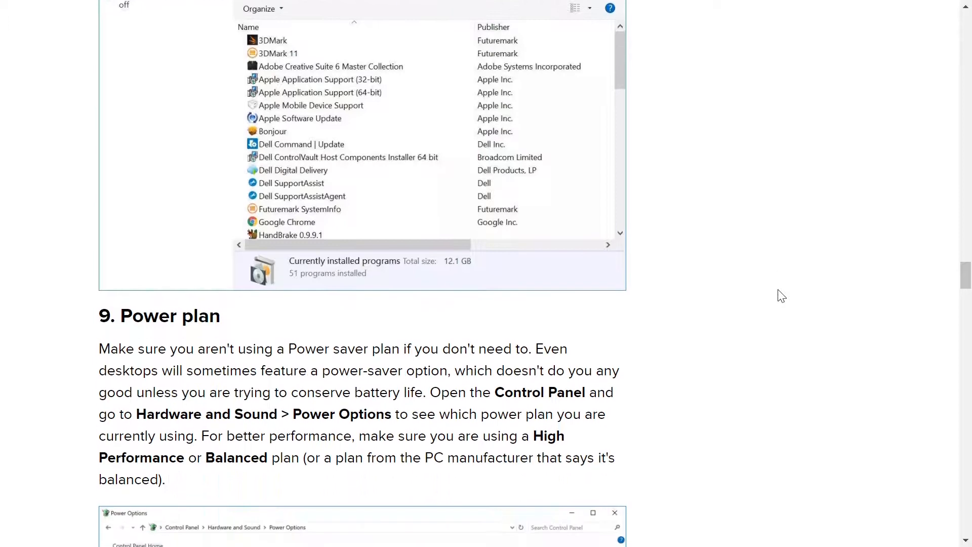
# - Show CNET tip 9, Power plan, with its Power Options screenshot fully in view
pyautogui.scroll(-3)
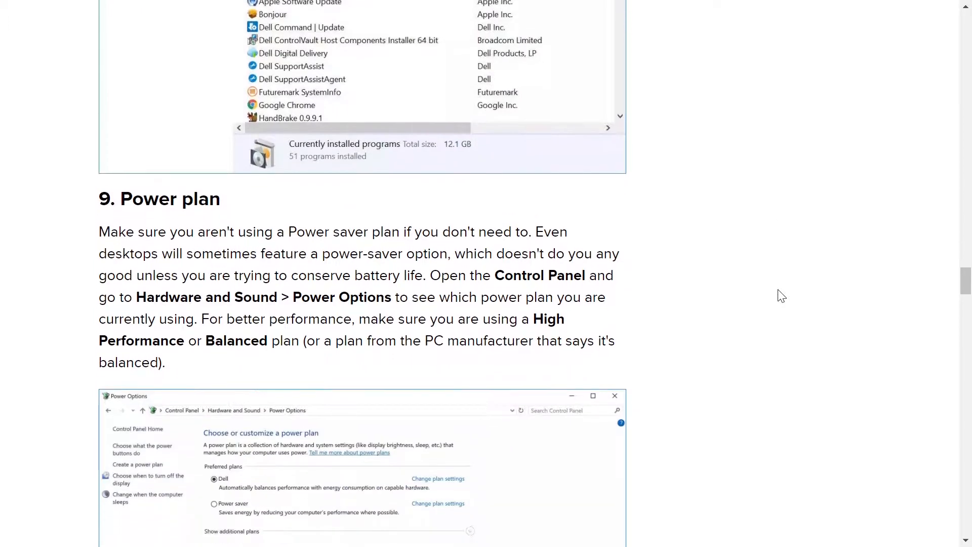
pyautogui.scroll(-3)
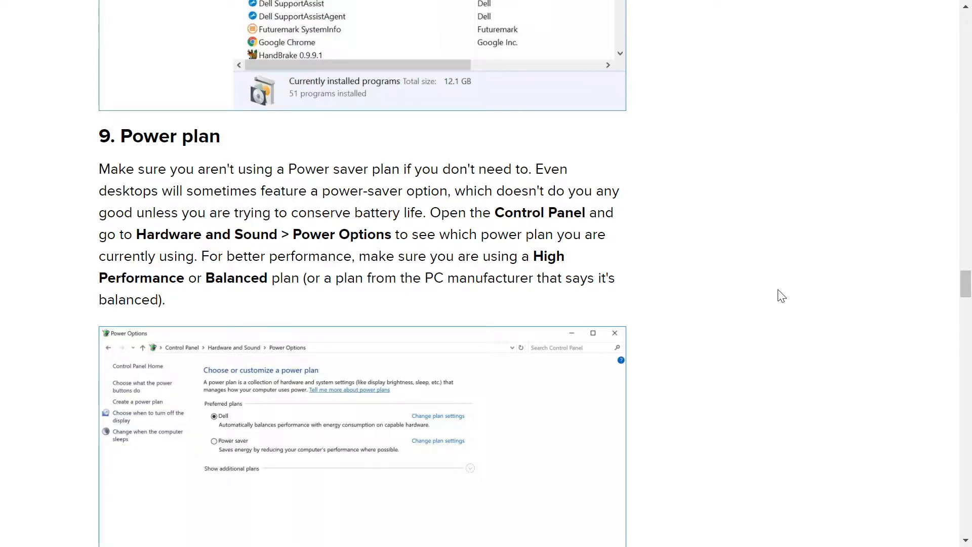
pyautogui.scroll(-3)
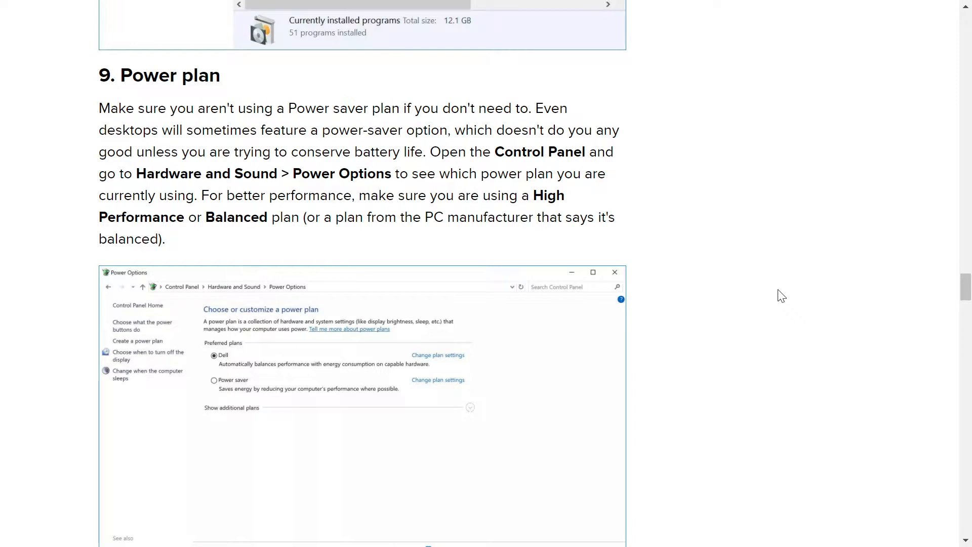
# - Finish the CNET article at tip 10, Restart your PC, then return to thinkorswim's Advanced trading page
pyautogui.scroll(-3)
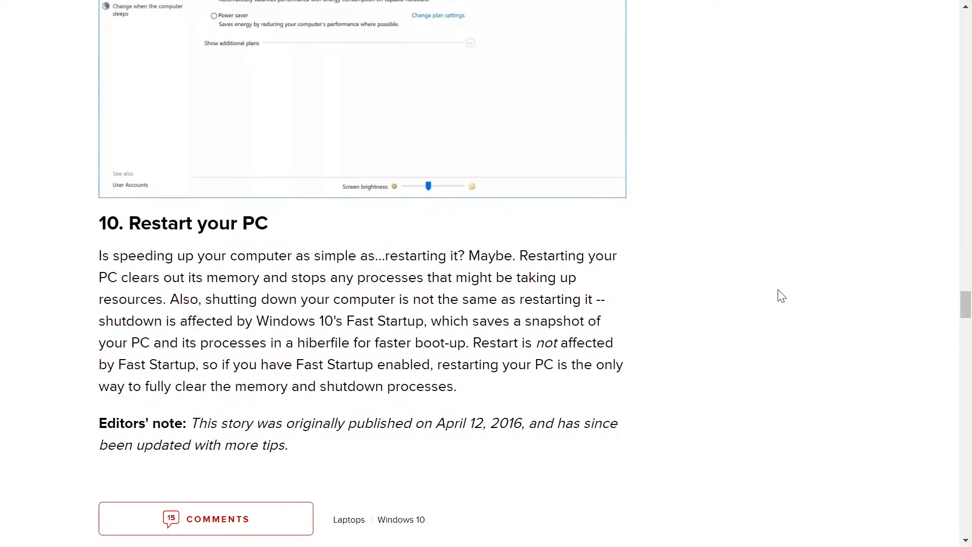
pyautogui.scroll(-3)
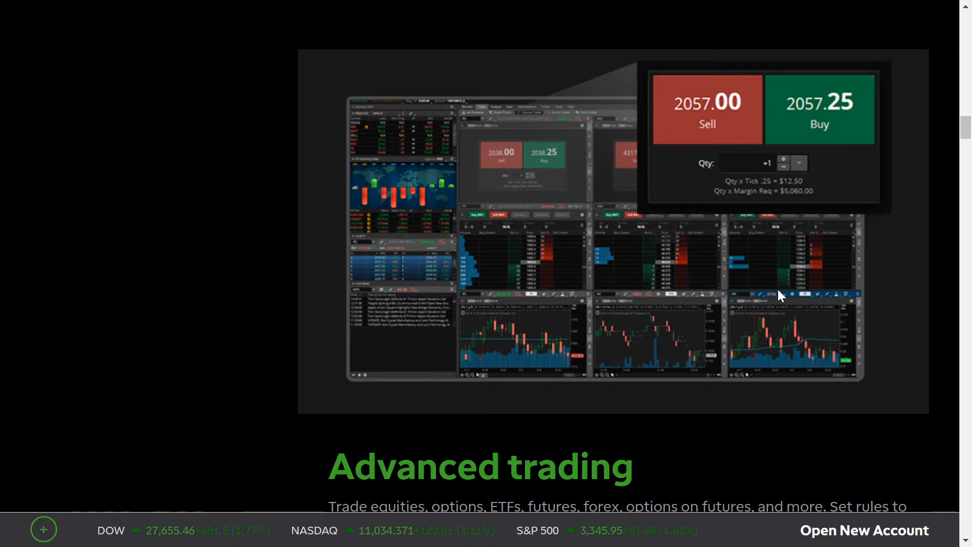
# - Review the Quote speed dropdown choices in thinkorswim's System settings, then return to the Microsoft article
pyautogui.scroll(-3)
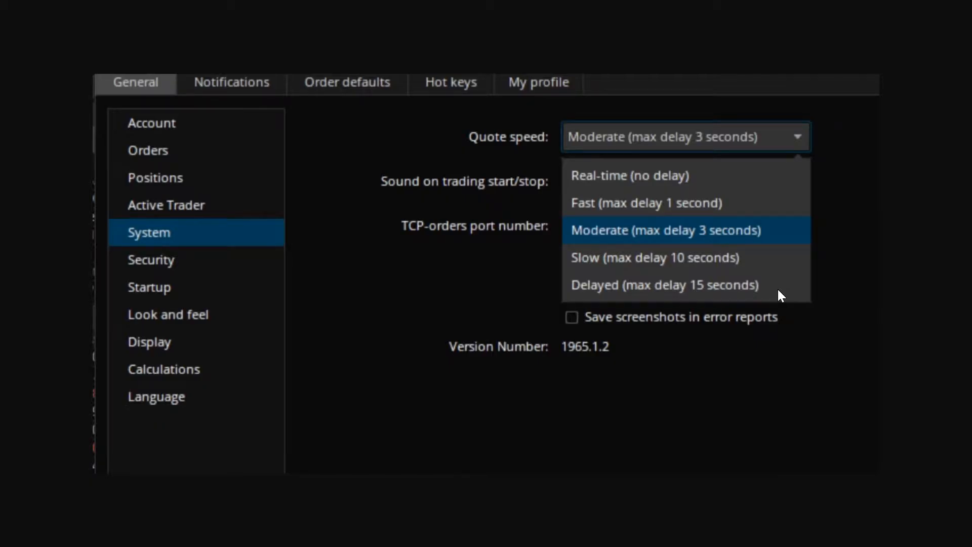
pyautogui.click(167, 314)
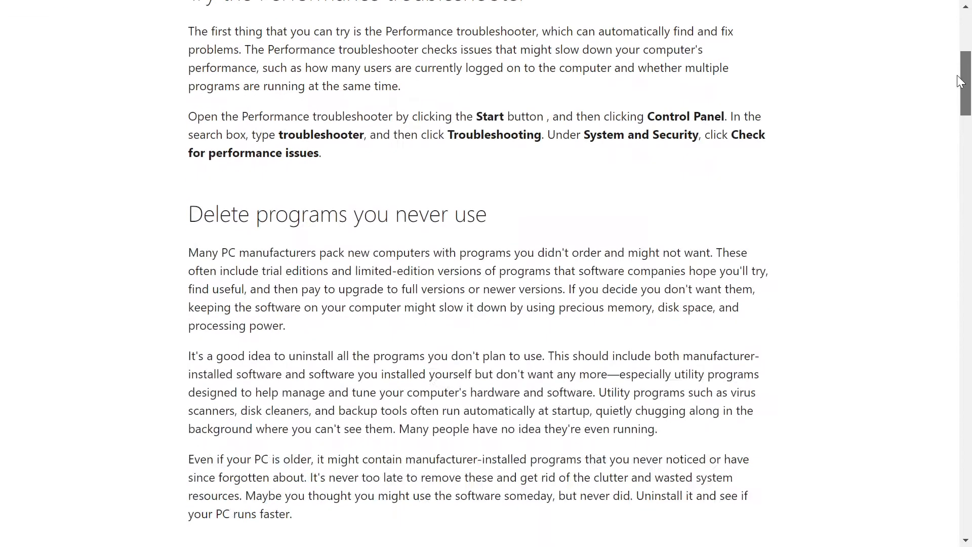
# - Scroll through the Windows articles, then reach thinkorswim's PC and Mac system requirements table
pyautogui.scroll(-3)
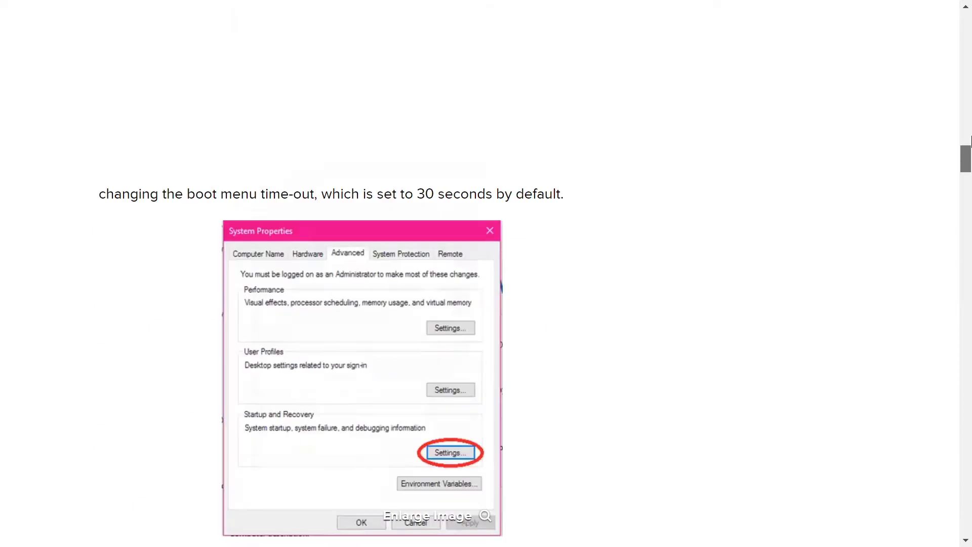
pyautogui.scroll(-3)
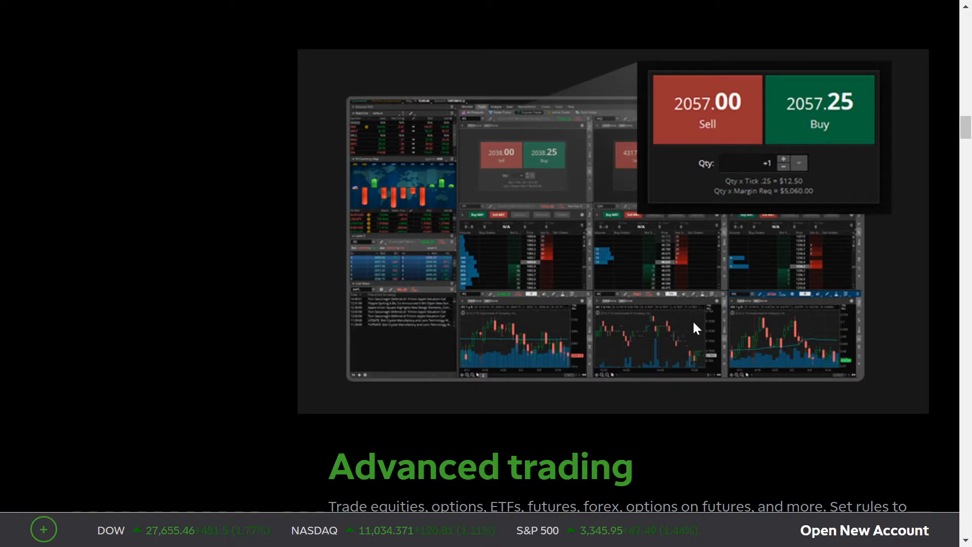
pyautogui.scroll(-3)
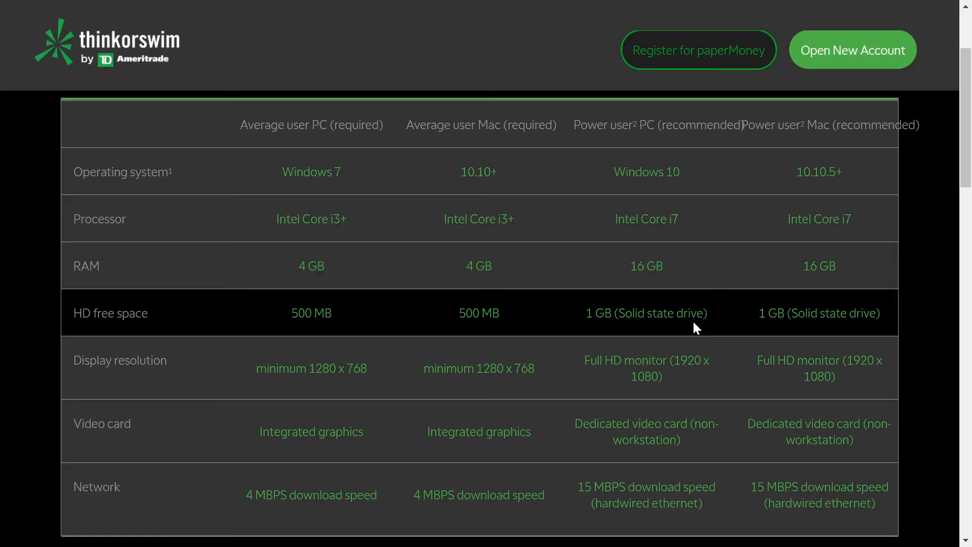